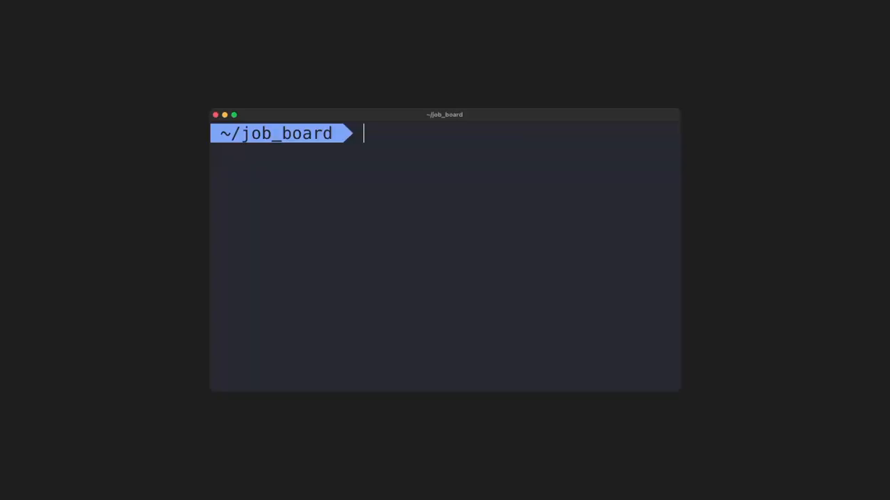
Run mix phx.gen.auth with no arguments to see its usage error and example invocation.
{"action": "type", "text": "mix phx."}
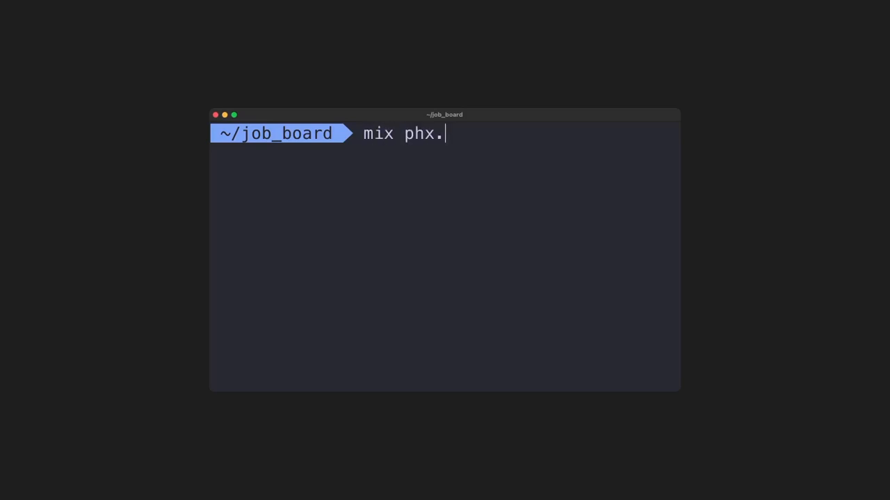
{"action": "type", "text": "gen.auth"}
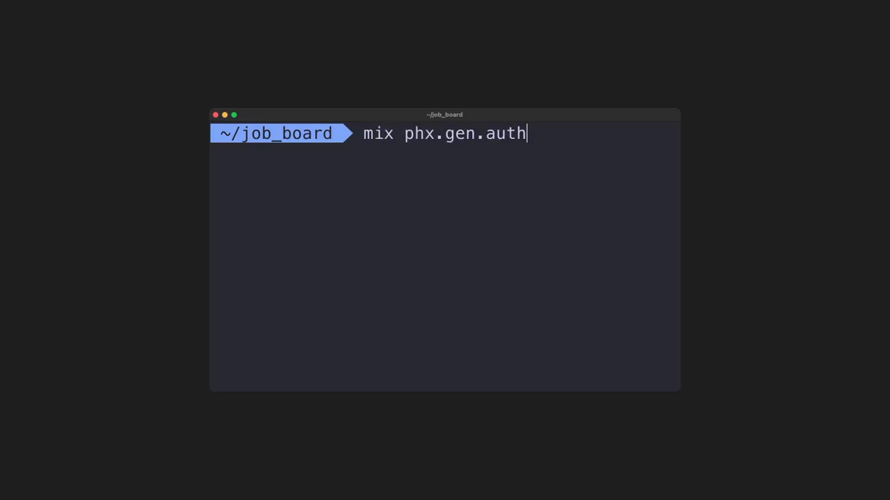
{"action": "key", "text": "Return"}
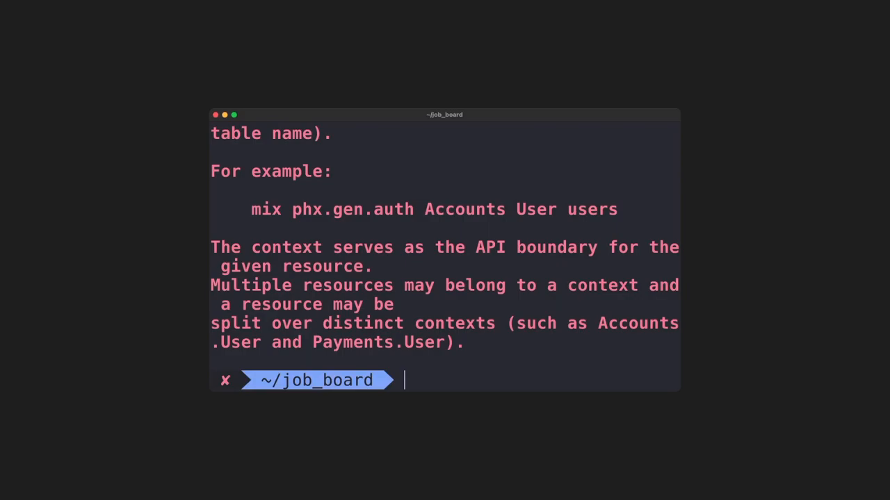
Run mix phx.gen.auth Accounts User users, accepting the LiveView-based authentication default.
{"action": "type", "text": "mix phx.gen.auth"}
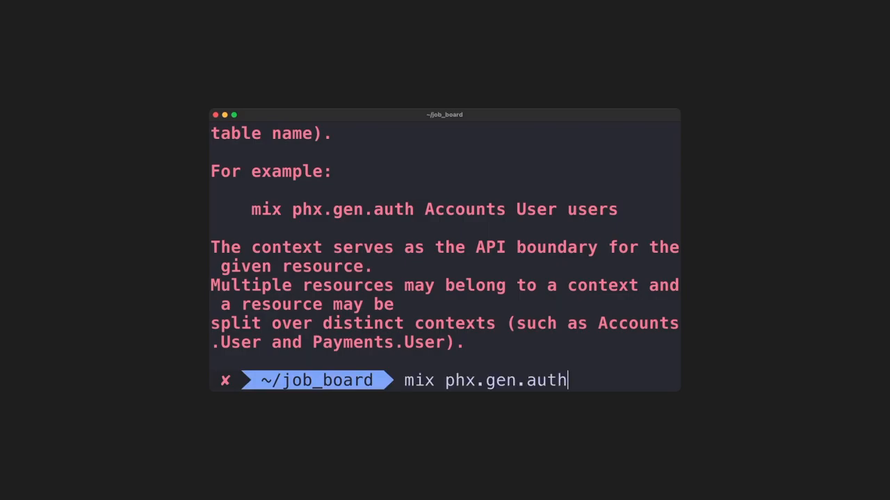
{"action": "type", "text": "Accounts User users"}
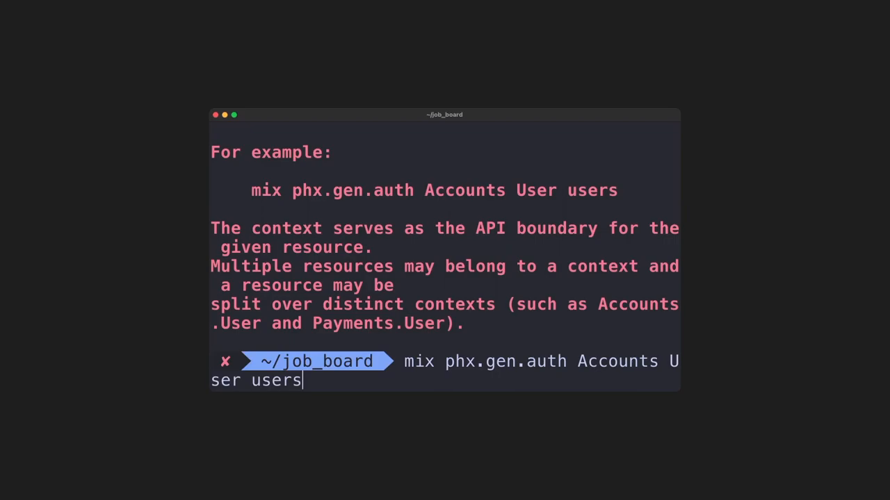
{"action": "key", "text": "Return"}
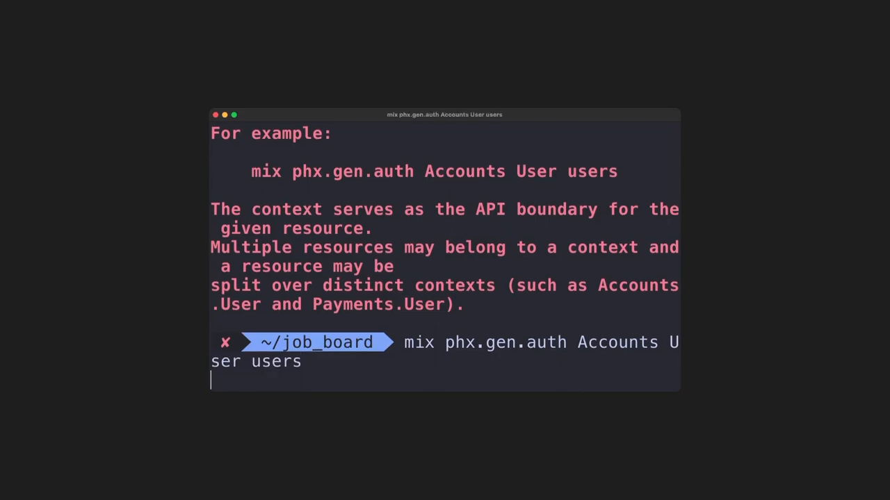
{"action": "key", "text": "Return"}
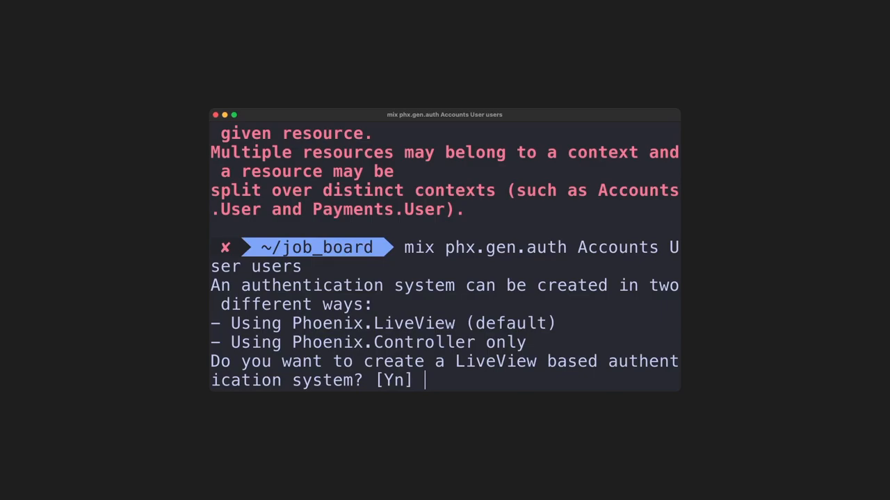
{"action": "key", "text": "Return"}
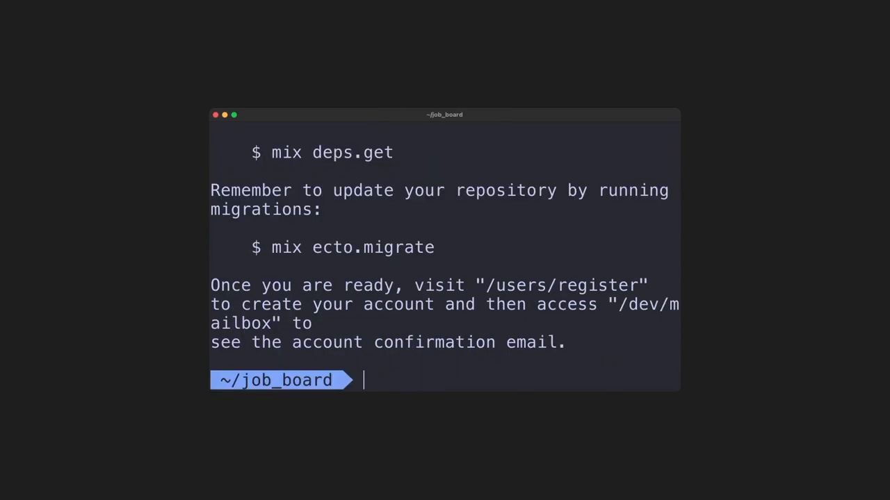
Run mix deps.get to fetch bcrypt_elixir, comeonin and elixir_make, then mix ecto.migrate.
{"action": "type", "text": "mix deps."}
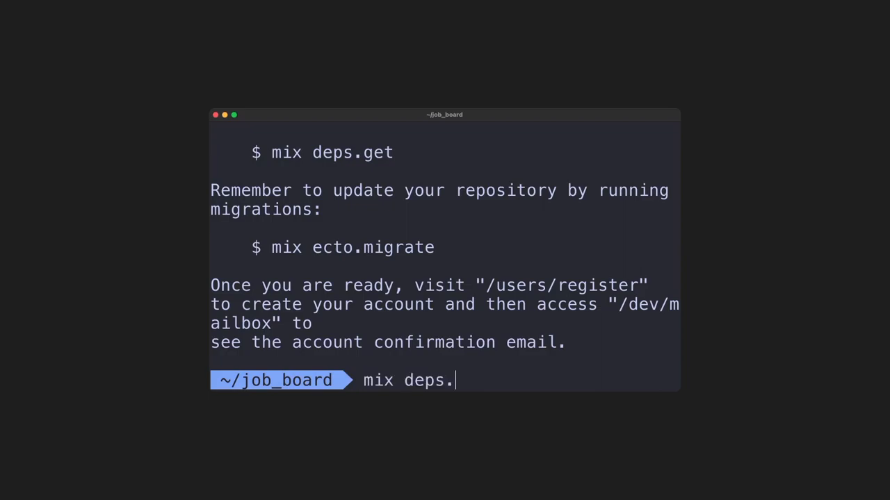
{"action": "type", "text": "get"}
{"action": "type", "text": "mix ecto.migrate"}
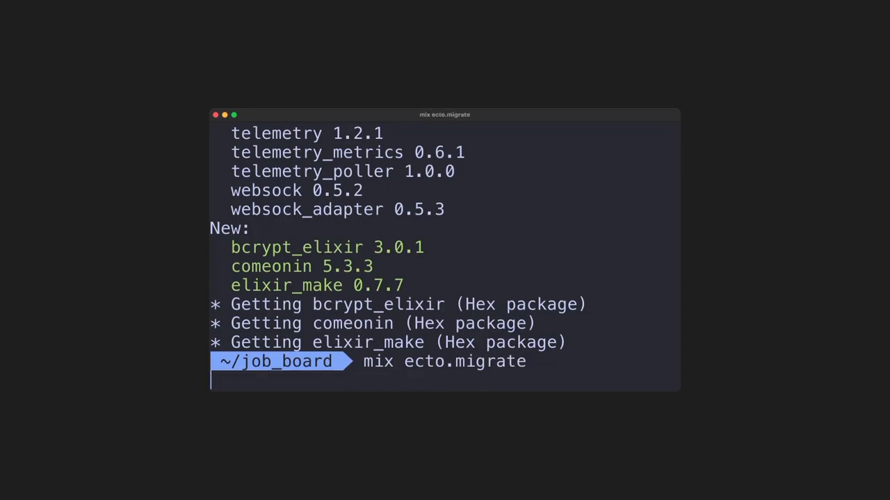
{"action": "key", "text": "Return"}
{"action": "type", "text": "mix"}
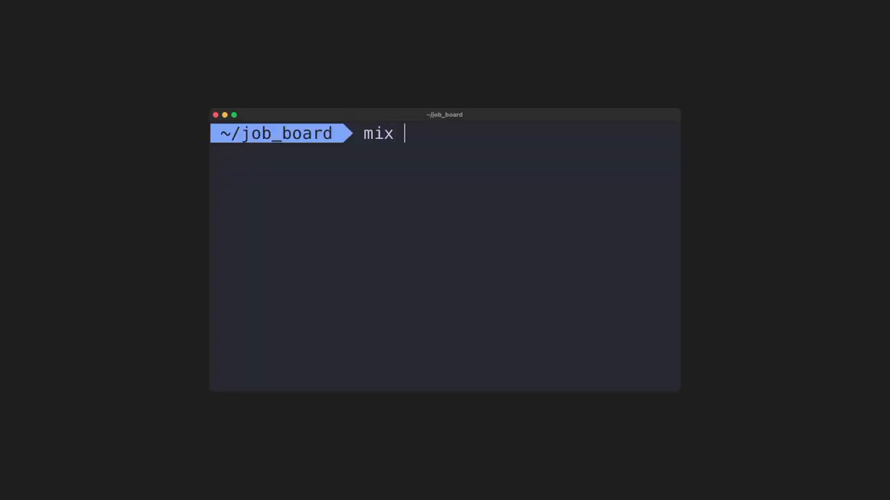
Start the Phoenix development server with mix phx.server.
{"action": "type", "text": "phx.server"}
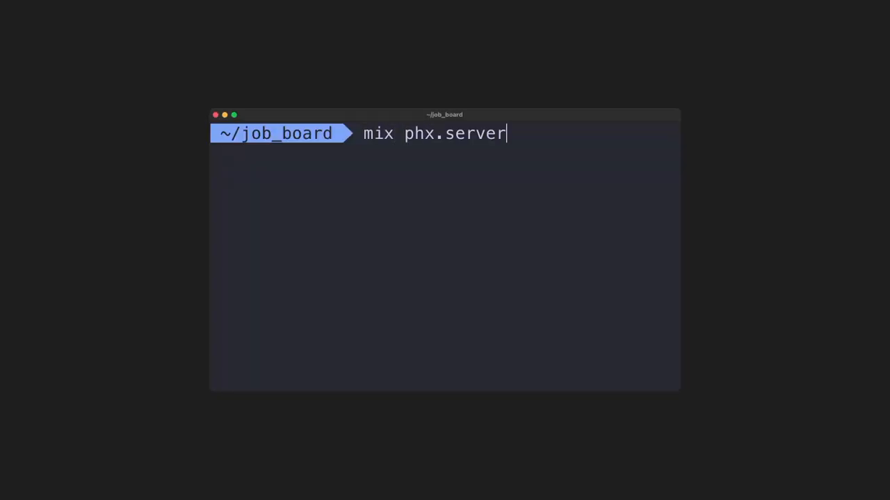
{"action": "key", "text": "Return"}
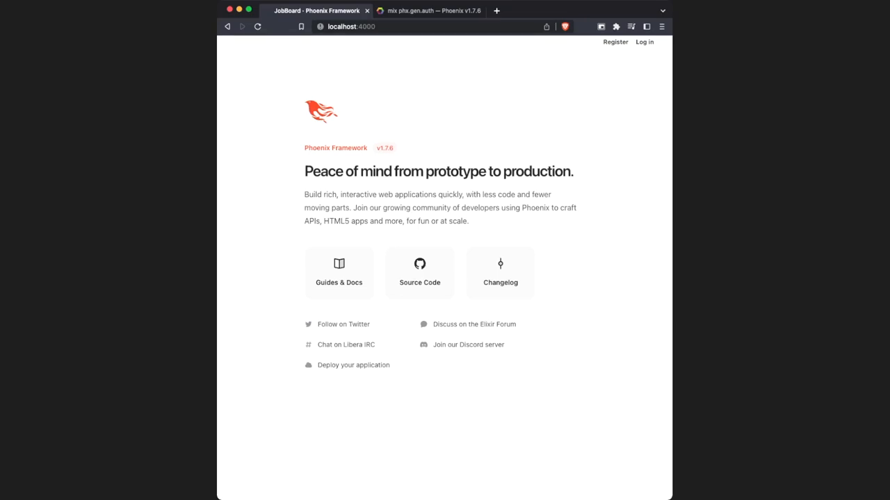
Follow the Register link on localhost:4000 to load the /users/register page.
{"action": "left_click", "coordinate": [614, 42]}
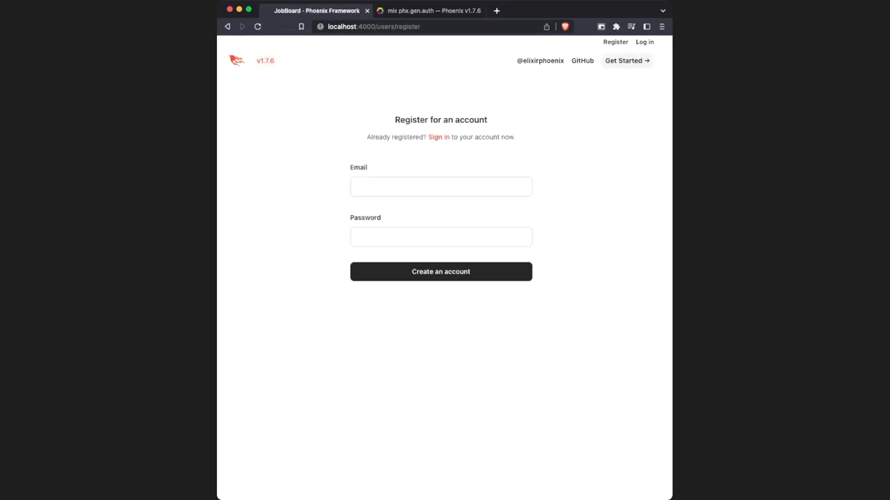
{"action": "left_click", "coordinate": [440, 137]}
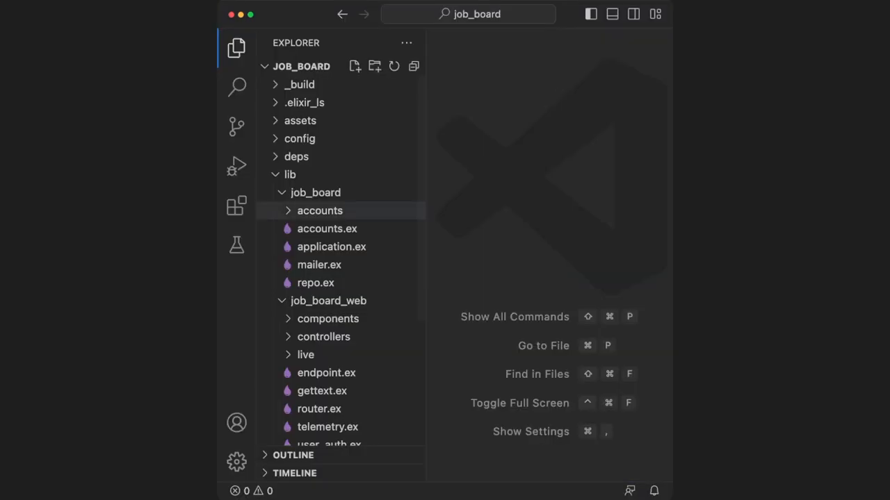
Expand lib/job_board/accounts and open the generated user.ex schema.
{"action": "left_click", "coordinate": [319, 211]}
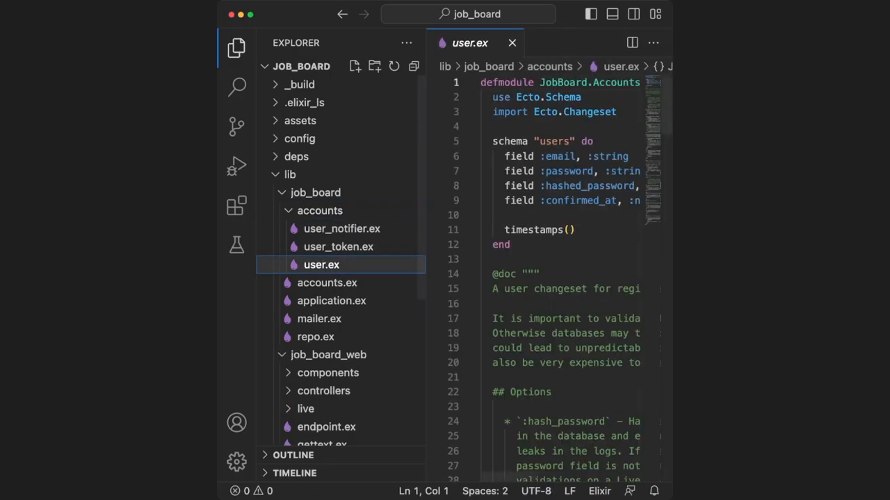
{"action": "left_click", "coordinate": [237, 47]}
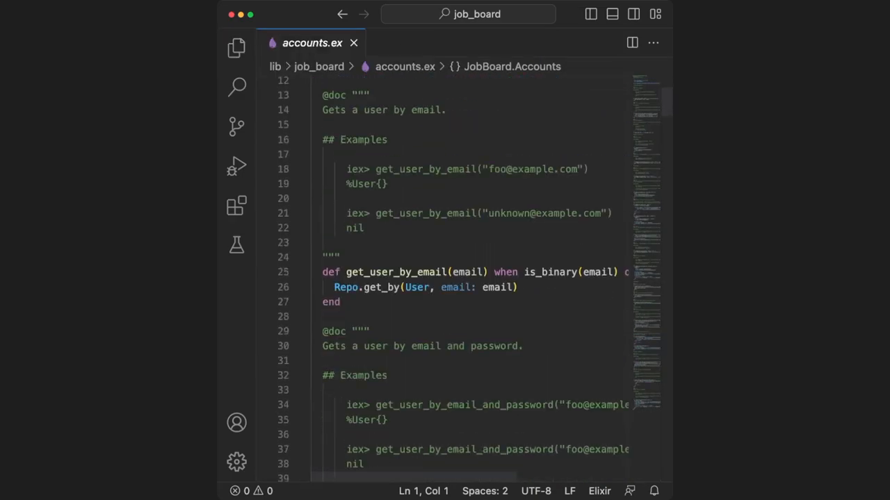
Scroll through the Accounts functions in accounts.ex and open user_login_live.ex.
{"action": "scroll", "scroll_direction": "down", "scroll_amount": 3}
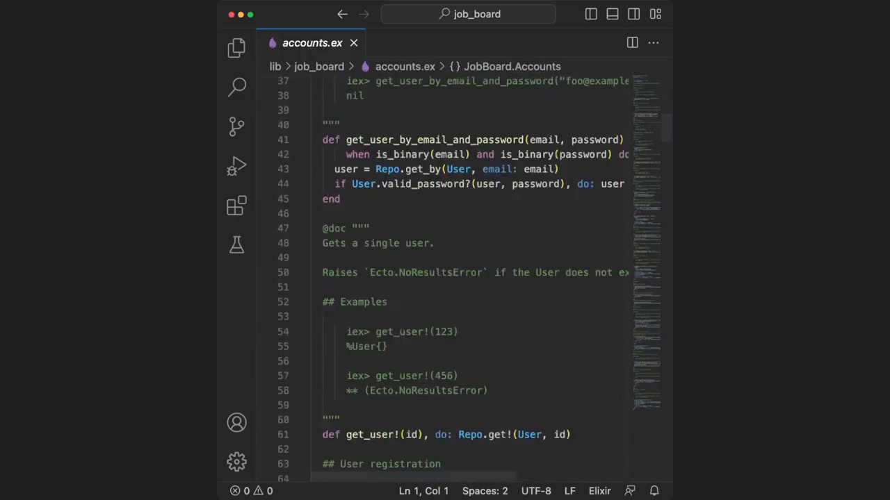
{"action": "scroll", "scroll_direction": "down", "scroll_amount": 3}
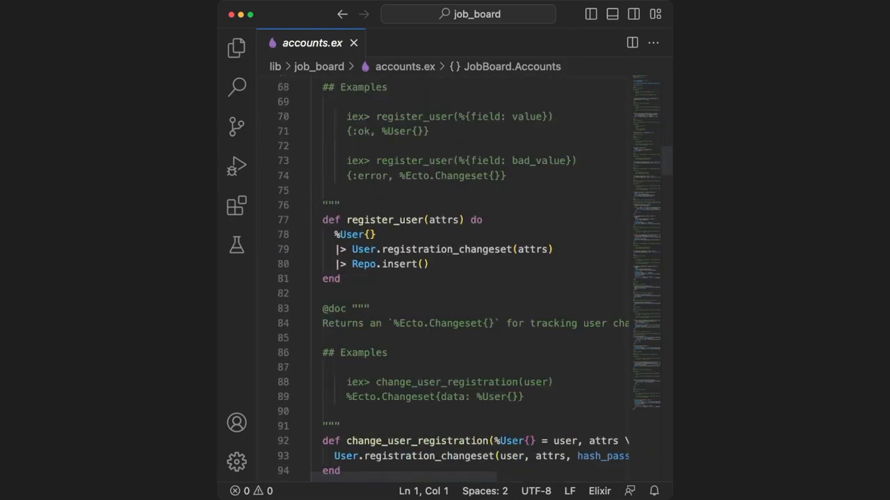
{"action": "scroll", "scroll_direction": "down", "scroll_amount": 3}
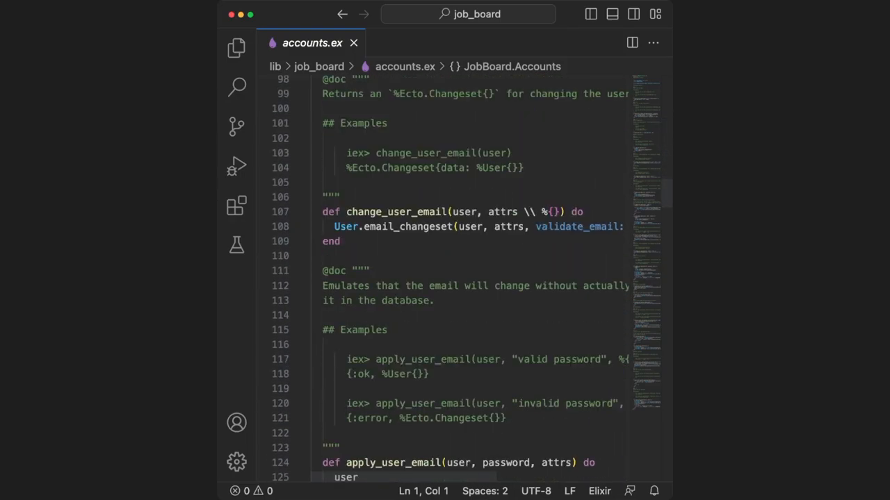
{"action": "left_click", "coordinate": [237, 47]}
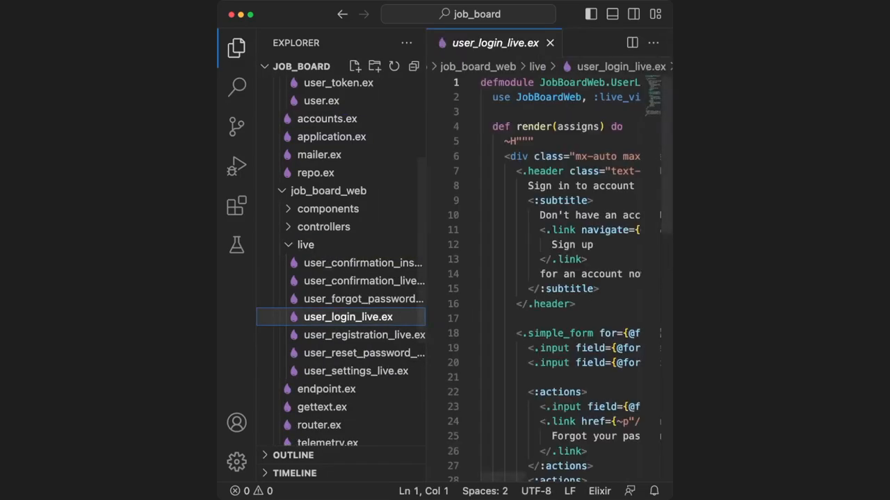
Hide the sidebar and read through the sign-in form markup in user_login_live.ex.
{"action": "left_click", "coordinate": [237, 48]}
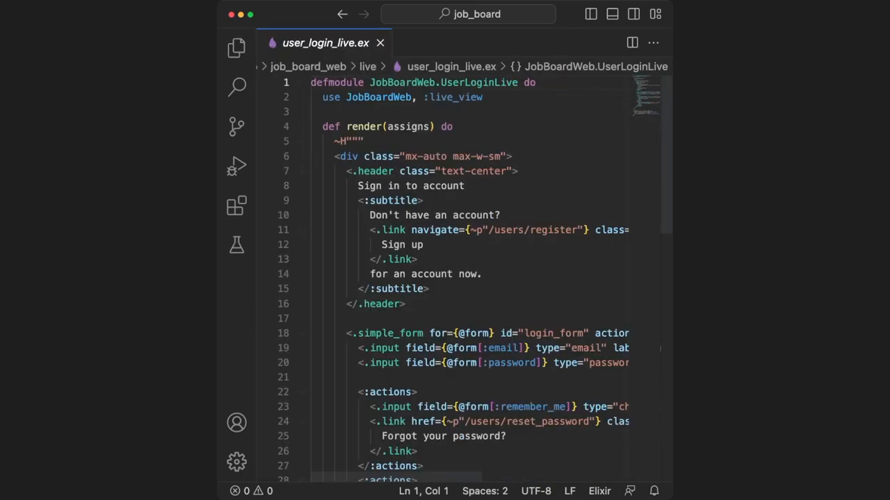
{"action": "scroll", "scroll_direction": "down", "scroll_amount": 3}
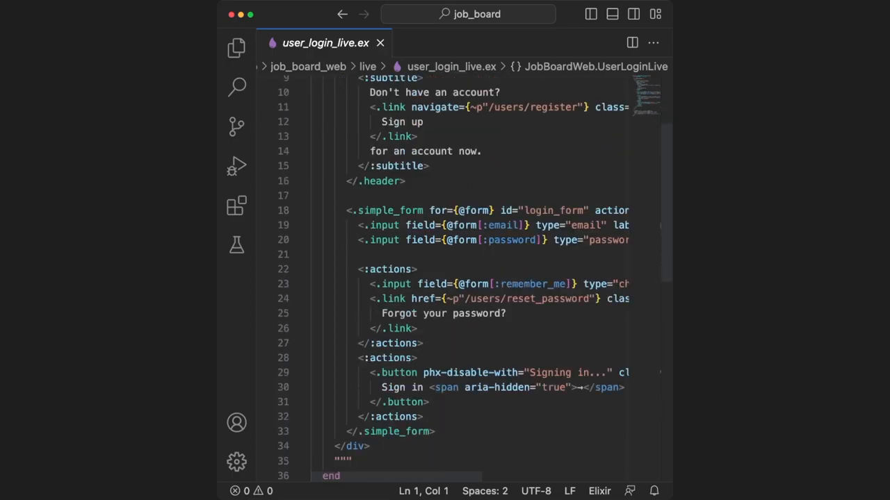
{"action": "scroll", "scroll_direction": "down", "scroll_amount": 3}
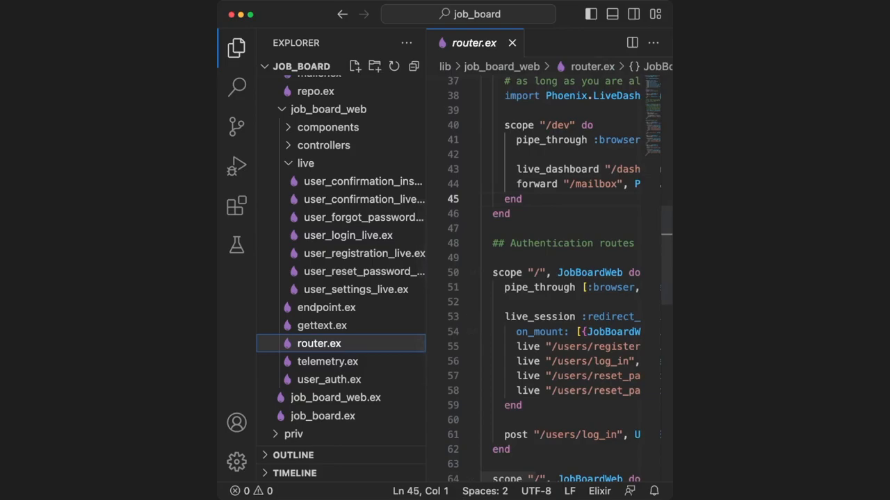
Read the Authentication routes scope in router.ex, then open user_auth.ex.
{"action": "left_click", "coordinate": [236, 47]}
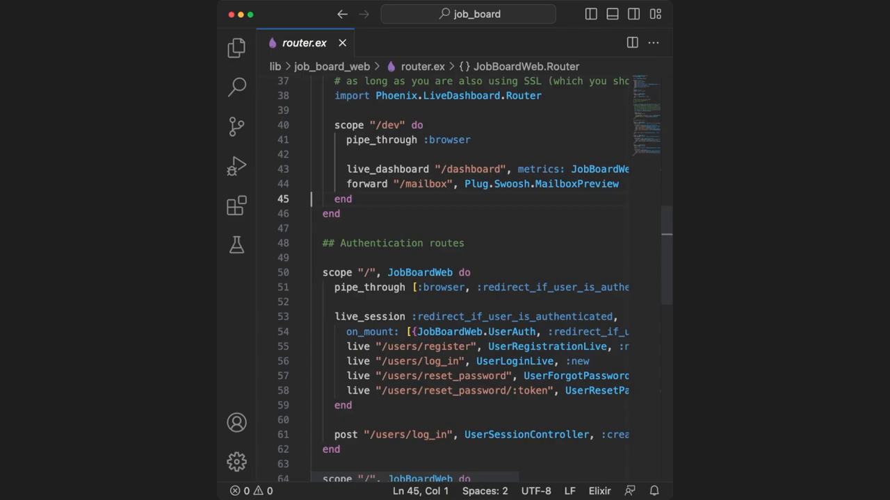
{"action": "left_click", "coordinate": [236, 47]}
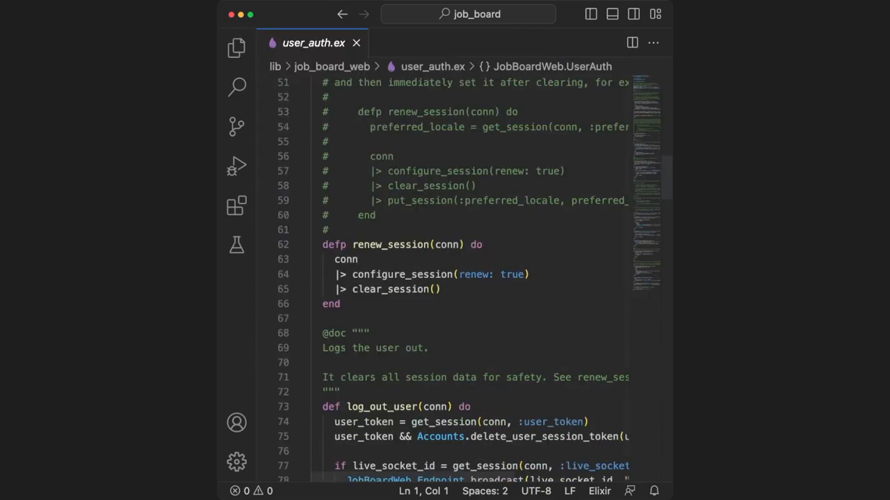
Read renew_session, log_out_user and fetch_current_user in user_auth.ex and reshow the Explorer.
{"action": "scroll", "scroll_direction": "down", "scroll_amount": 3}
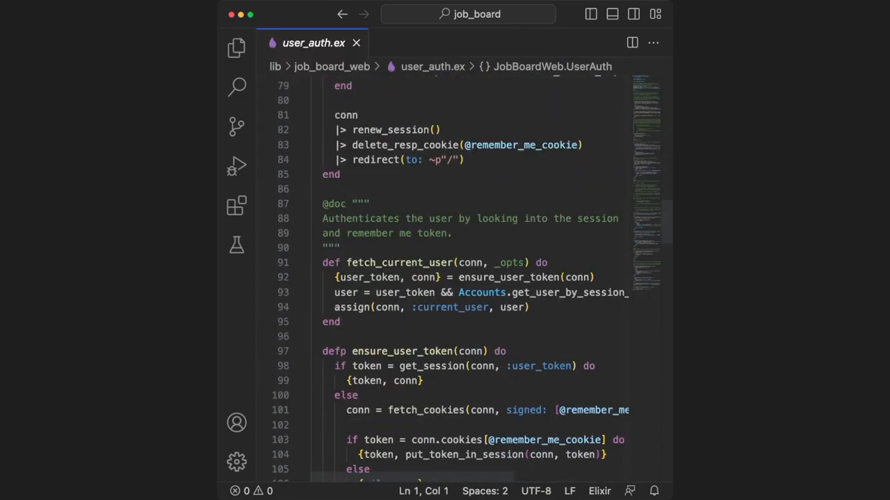
{"action": "scroll", "scroll_direction": "down", "scroll_amount": 3}
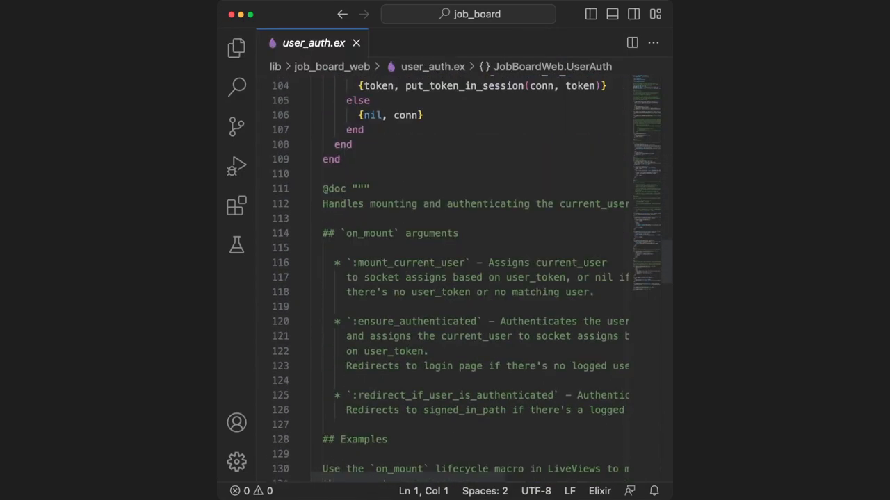
{"action": "left_click", "coordinate": [236, 47]}
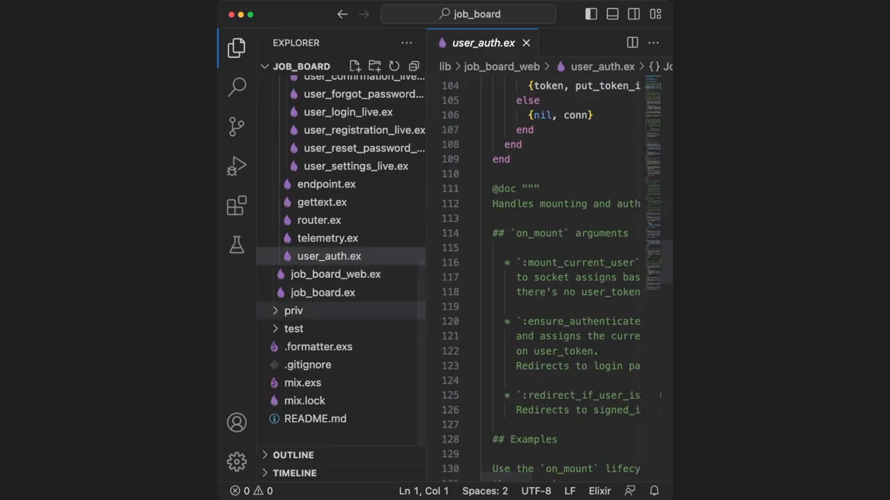
Expand priv/repo/migrations in the Explorer to reveal the generated create-users migration file.
{"action": "left_click", "coordinate": [294, 312]}
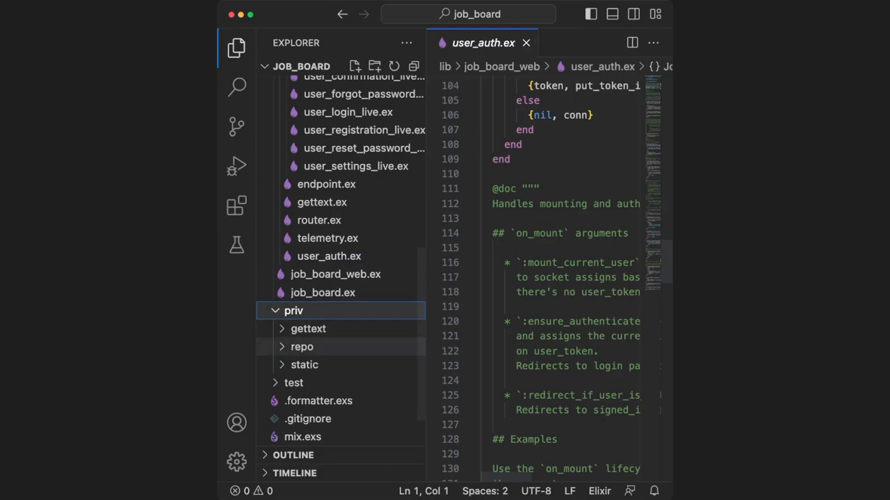
{"action": "left_click", "coordinate": [302, 348]}
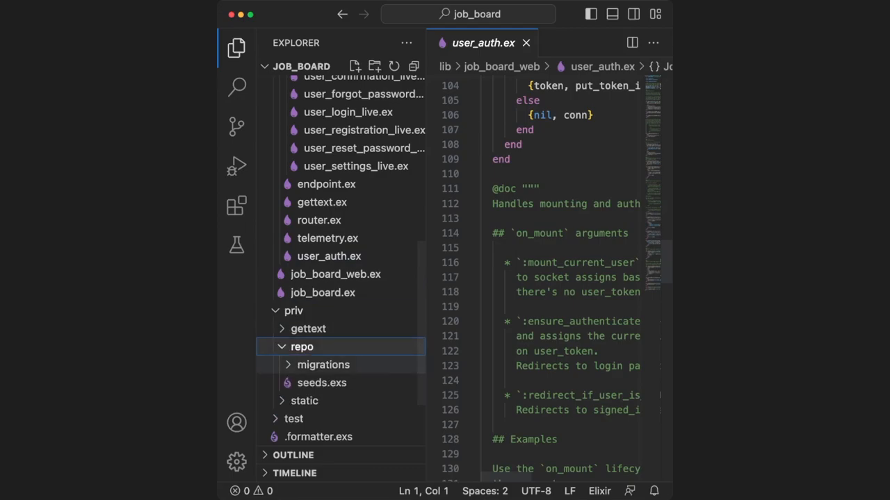
{"action": "left_click", "coordinate": [322, 364]}
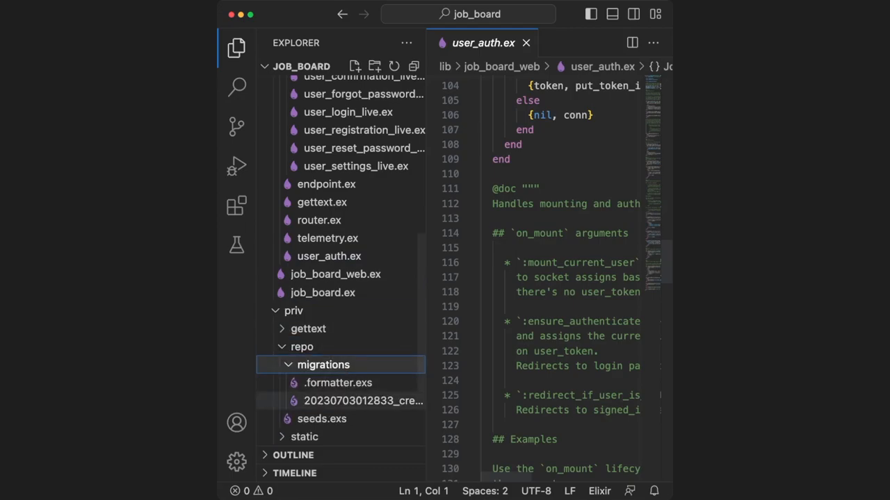